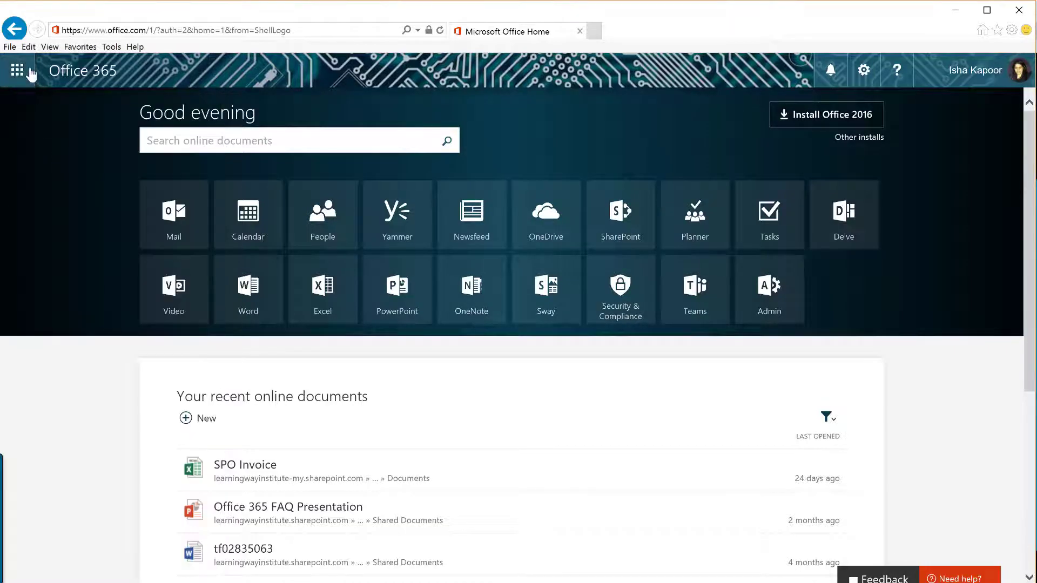
Go from the app launcher into Outlook Mail and open the Project Team group
{"action": "left_click", "coordinate": [16, 71]}
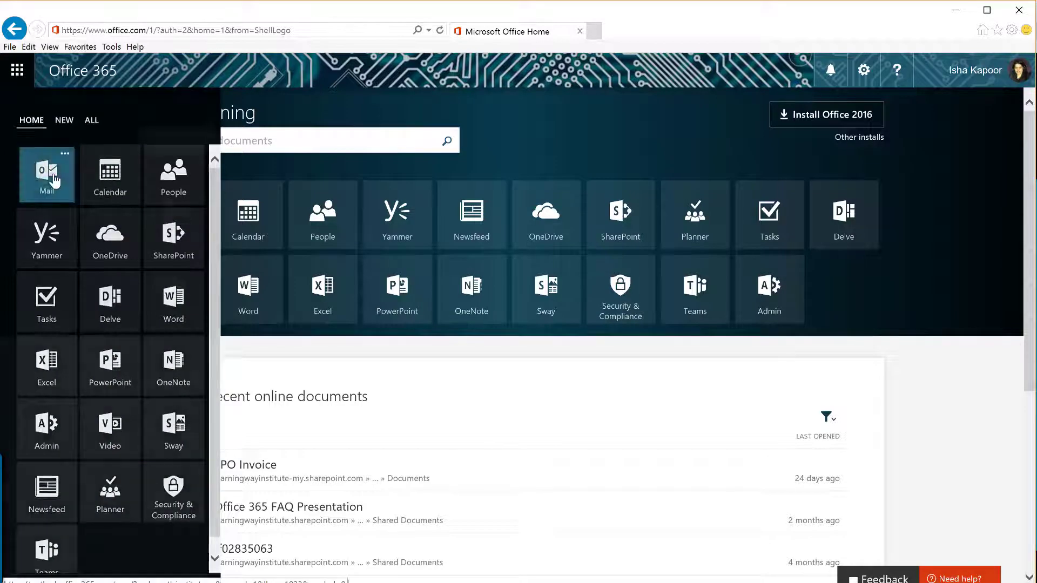
{"action": "left_click", "coordinate": [46, 174]}
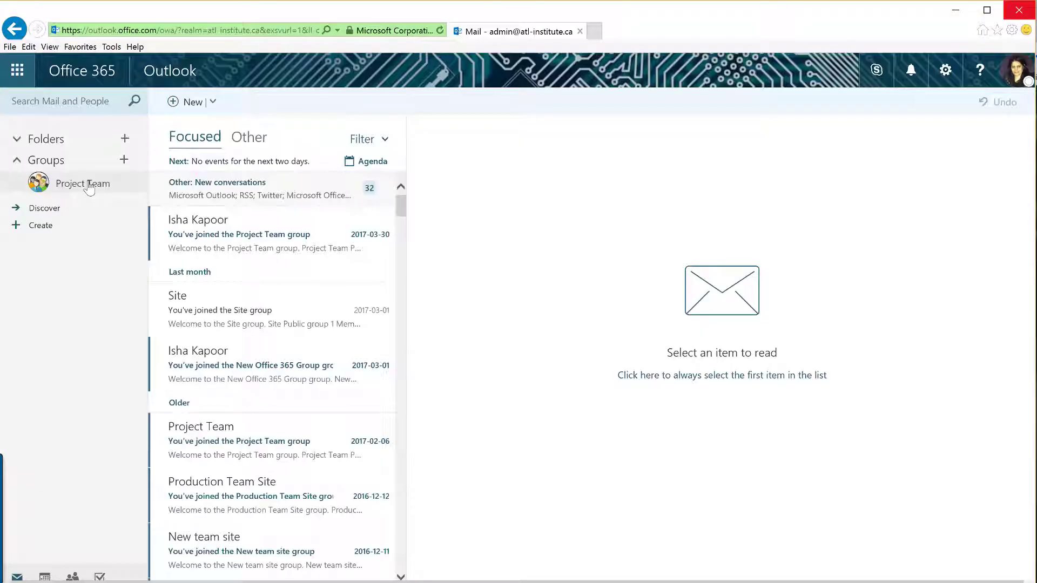
{"action": "mouse_move", "coordinate": [82, 183]}
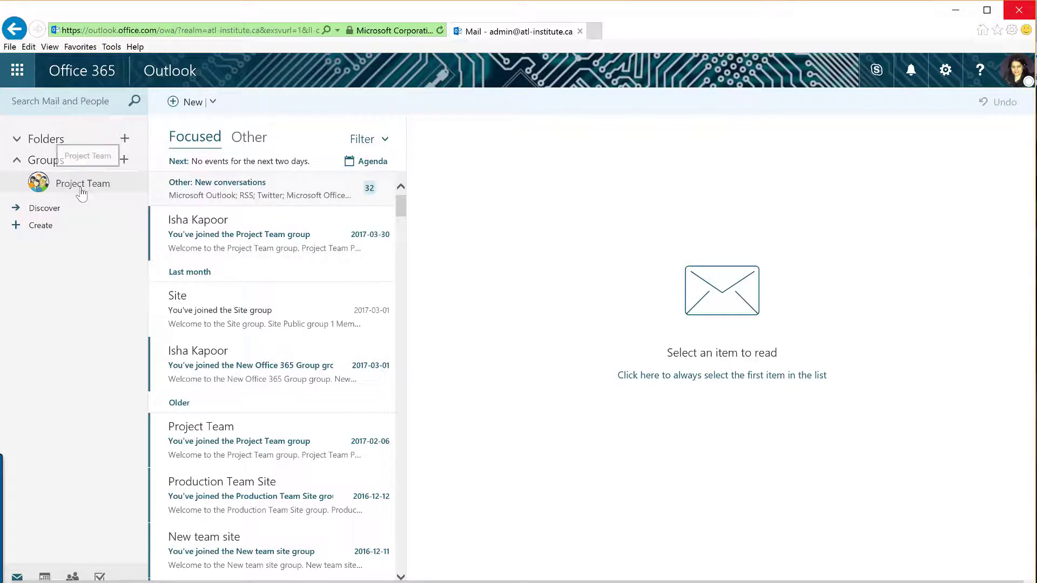
{"action": "left_click", "coordinate": [82, 183]}
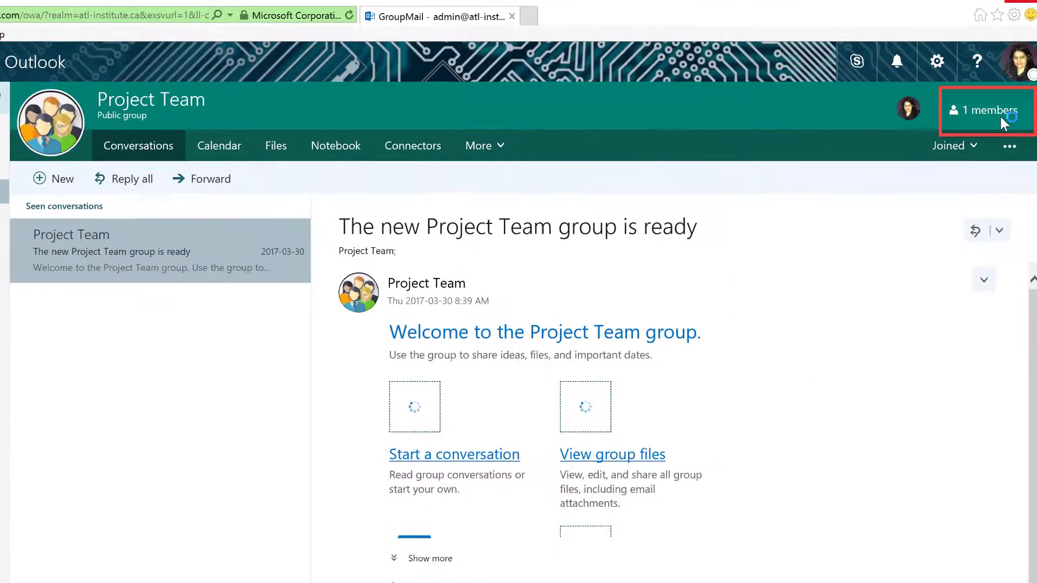
Show Project Team's one-member list and open the Add members form
{"action": "left_click", "coordinate": [985, 109]}
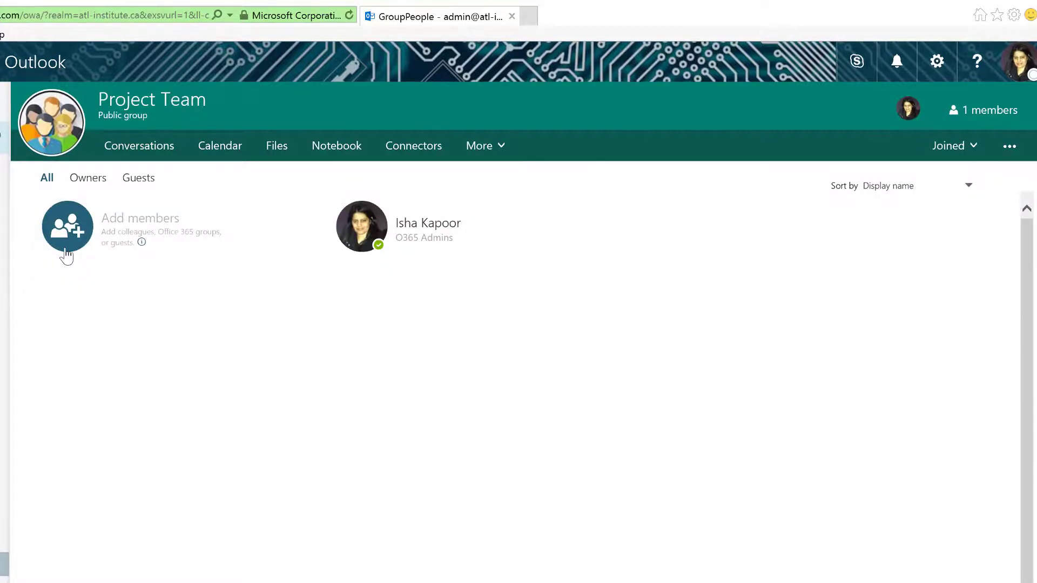
{"action": "left_click", "coordinate": [67, 227]}
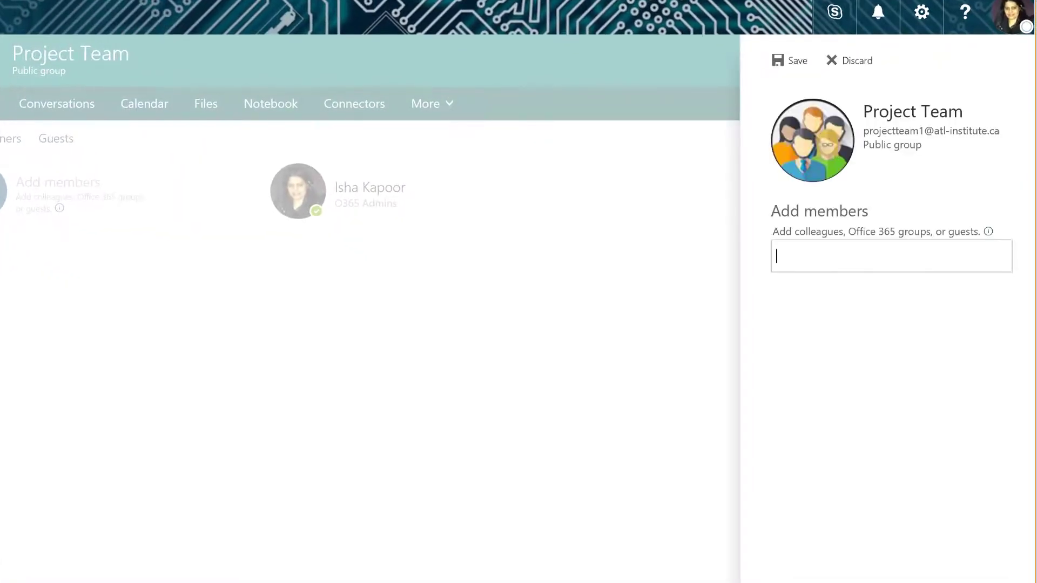
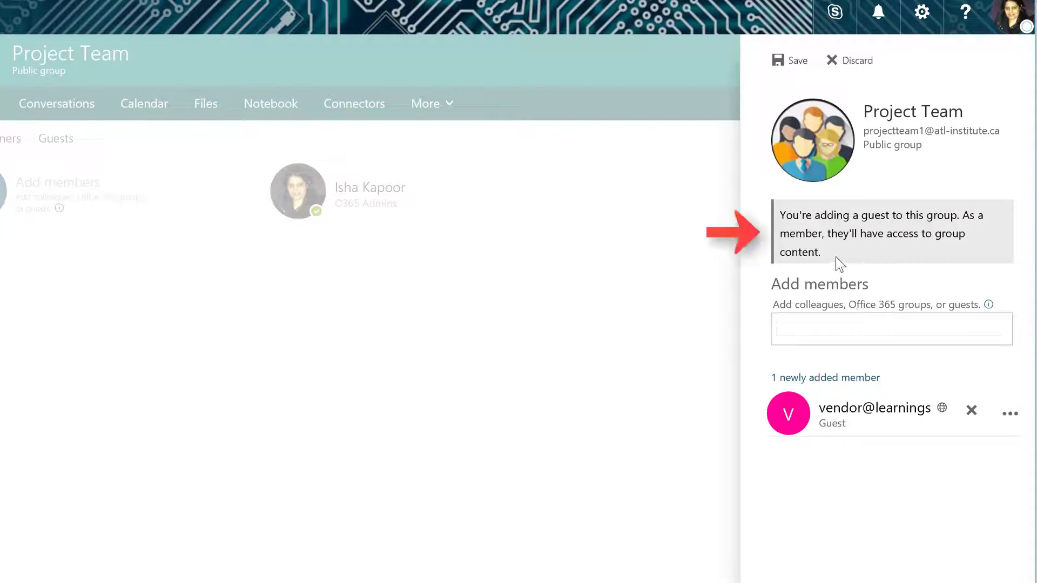
{"action": "left_click", "coordinate": [890, 328]}
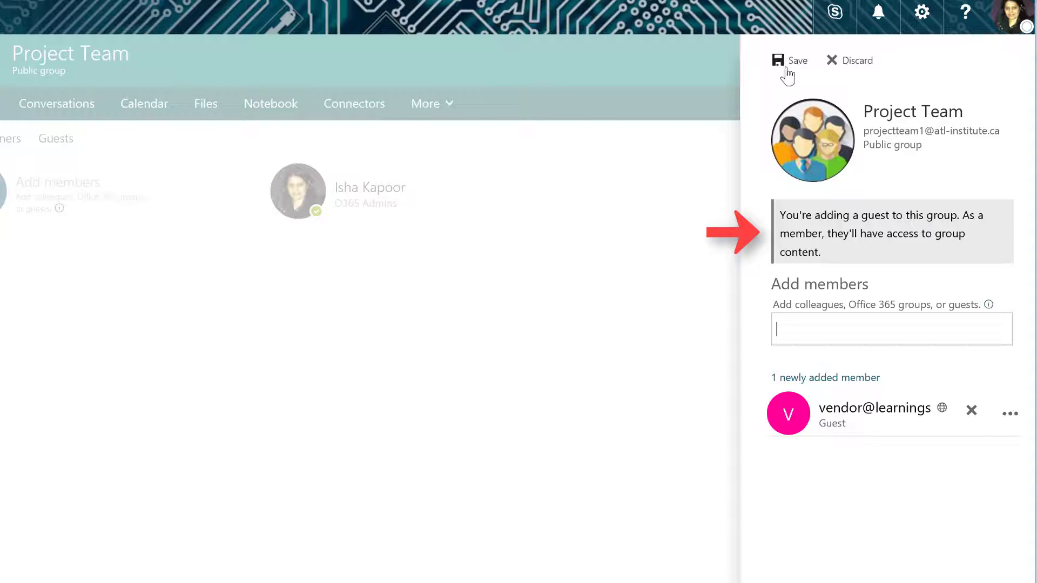
Save the vendor guest, giving Project Team 2 members, and view the guest's Mail tab
{"action": "left_click", "coordinate": [788, 60]}
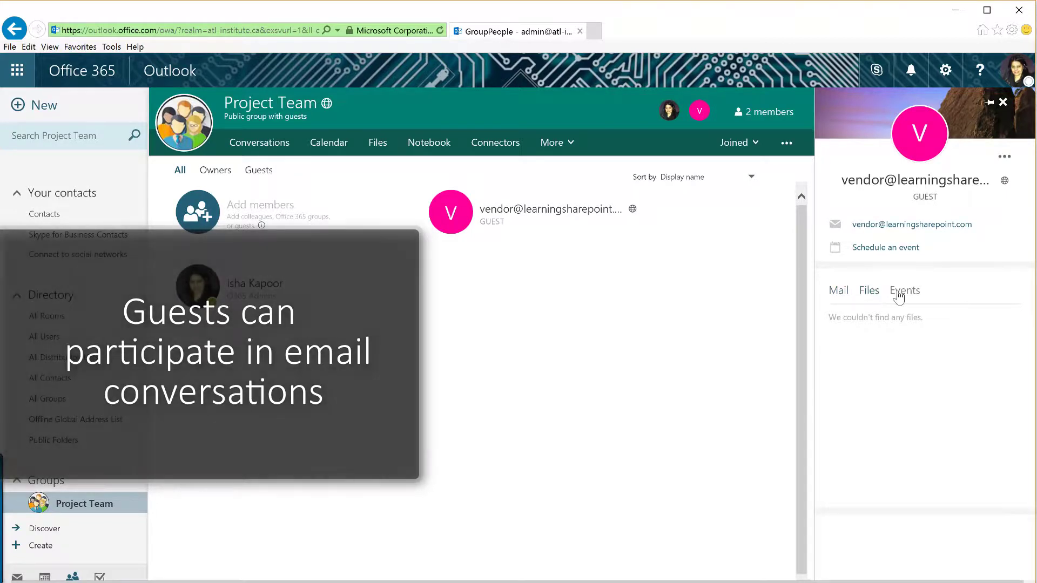
{"action": "left_click", "coordinate": [838, 289]}
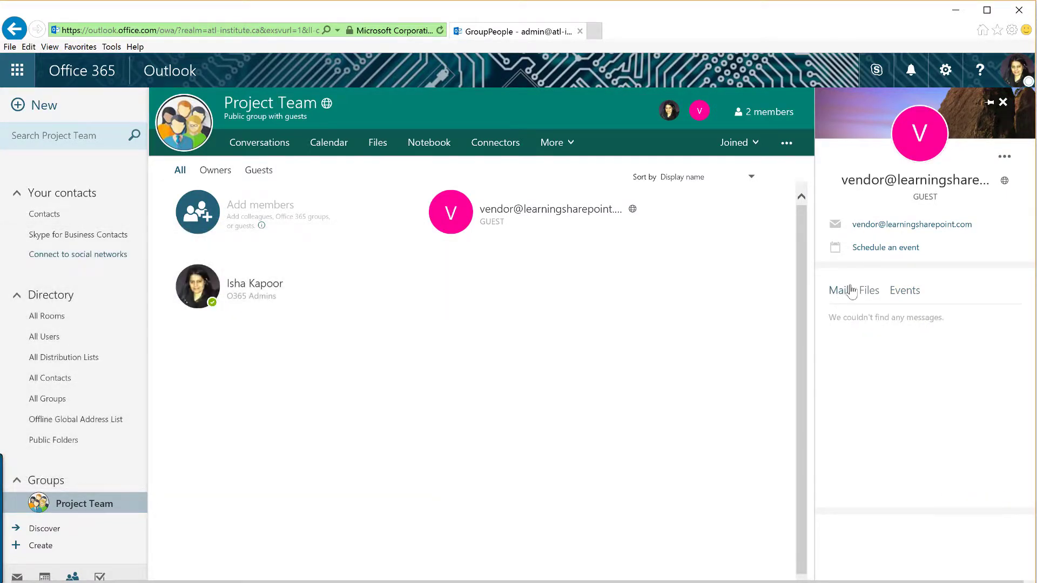